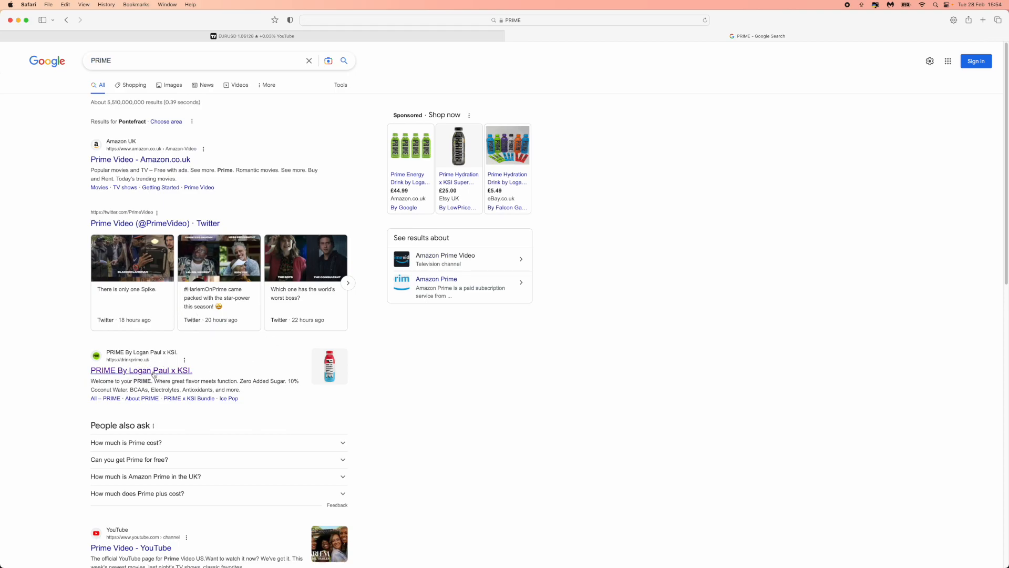
Step: Open the PRIME By Logan Paul x KSI result and go to its SHOP hydration collection
click(141, 370)
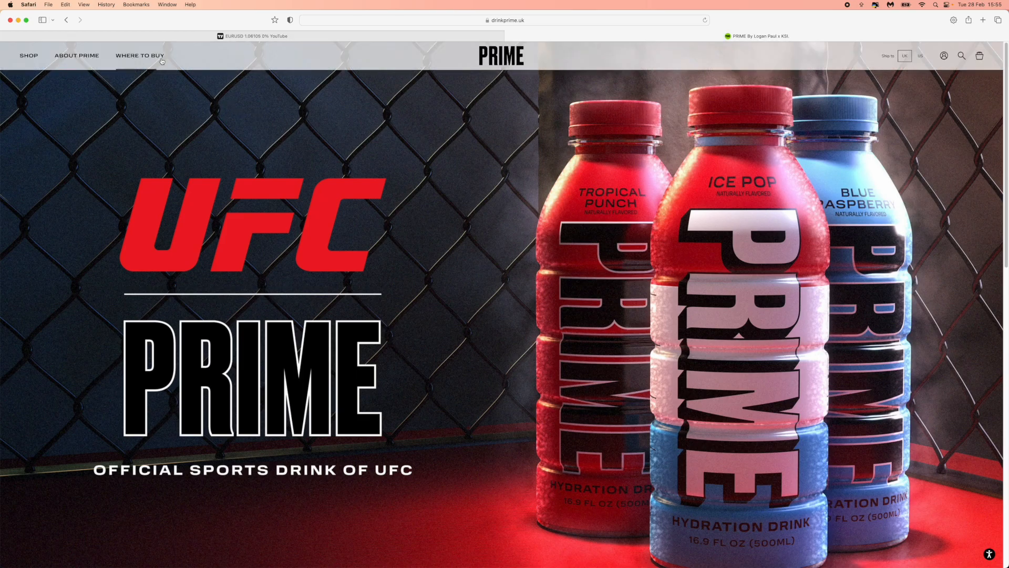
click(28, 56)
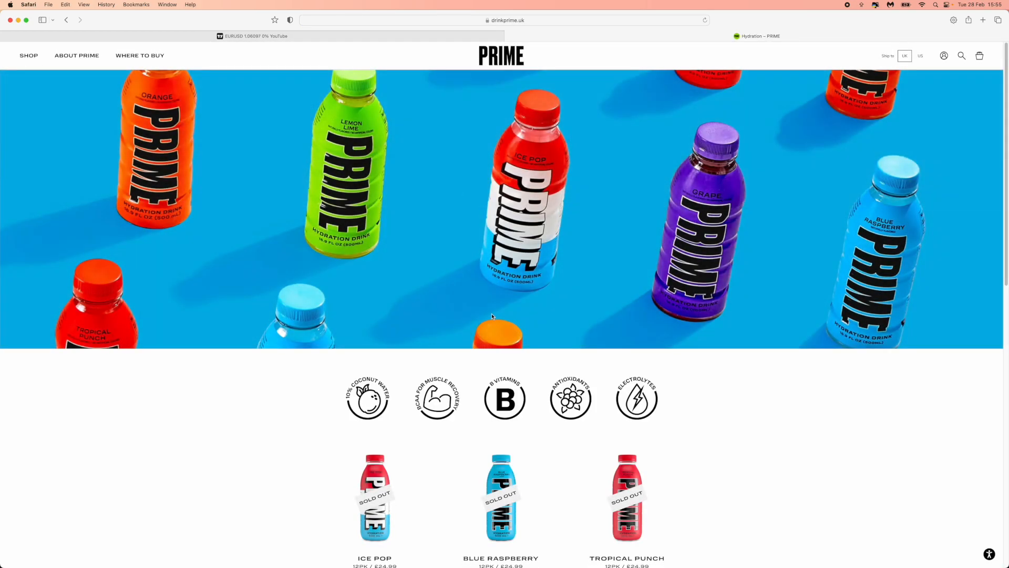
Step: Scroll the hydration collection and open the Ice Pop product details
scroll(down, 3)
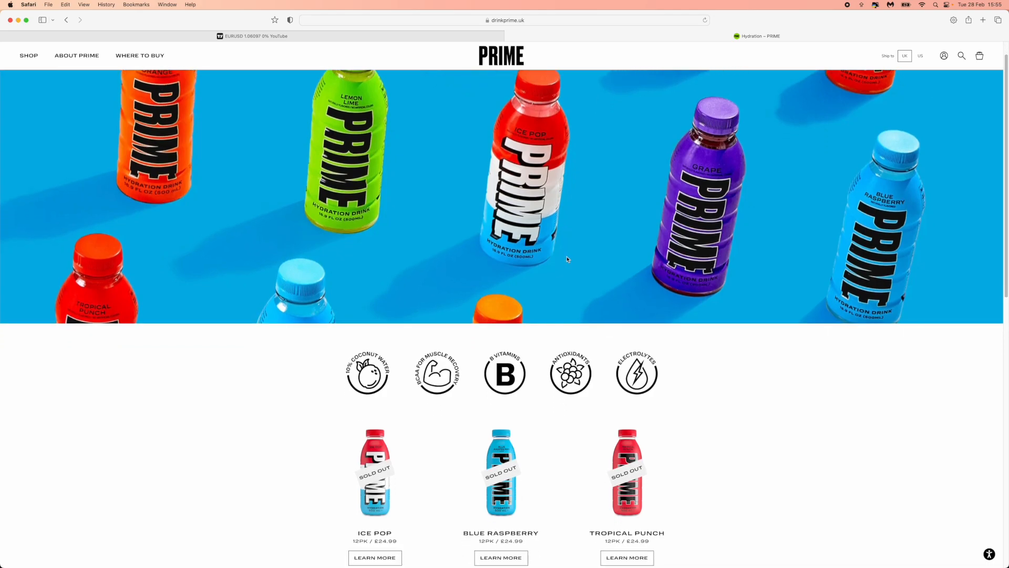
scroll(down, 3)
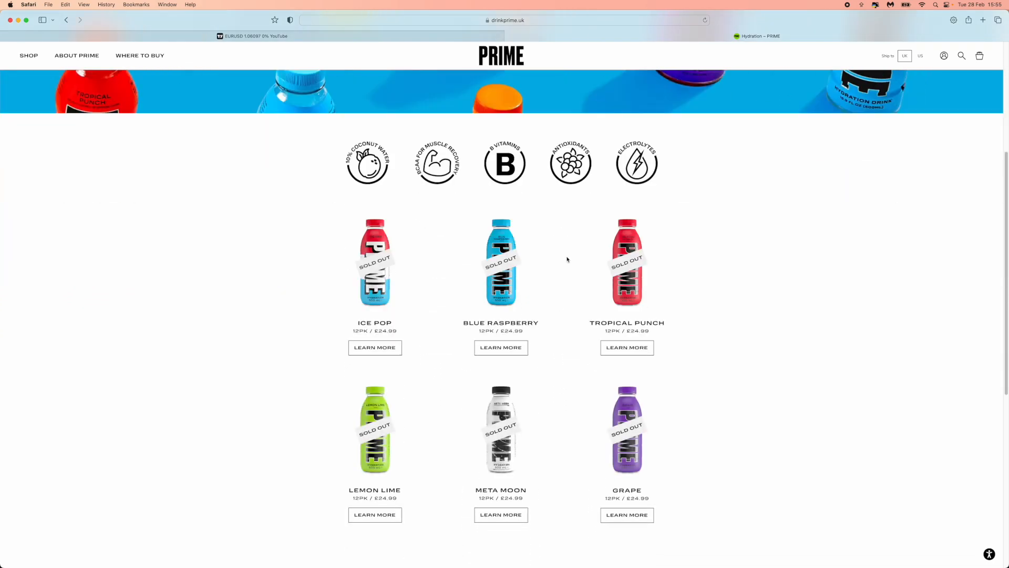
scroll(down, 3)
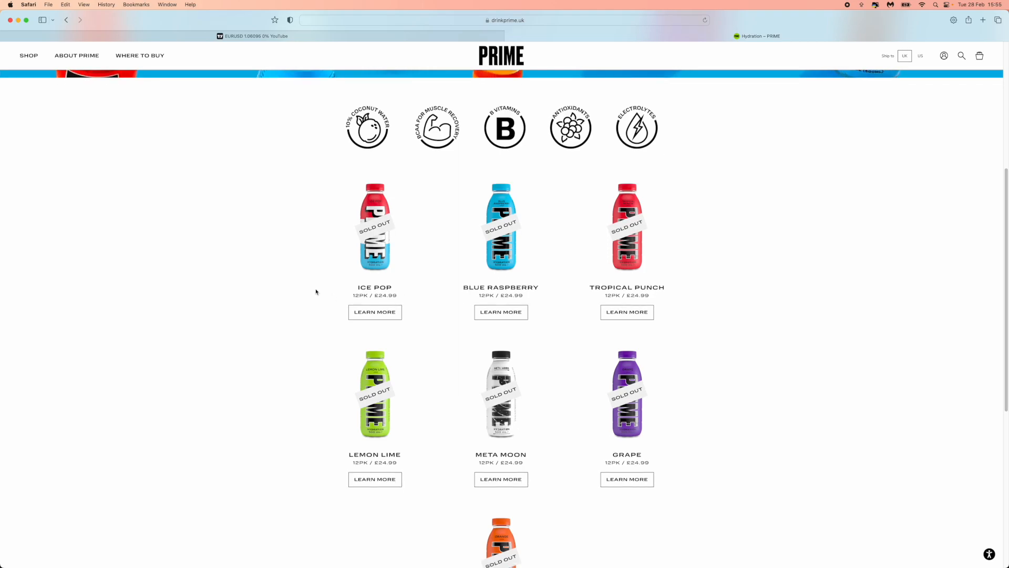
scroll(down, 3)
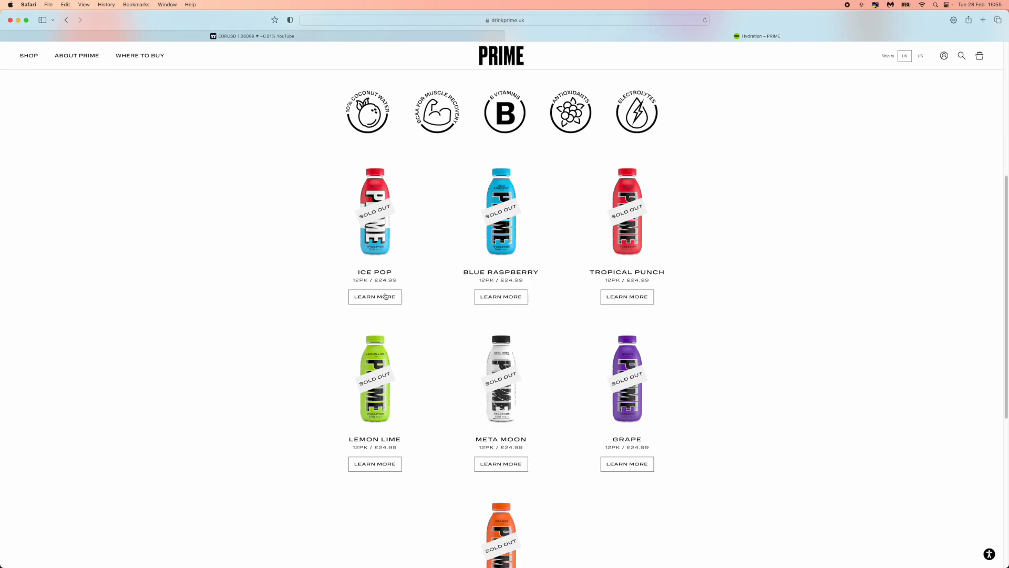
click(374, 295)
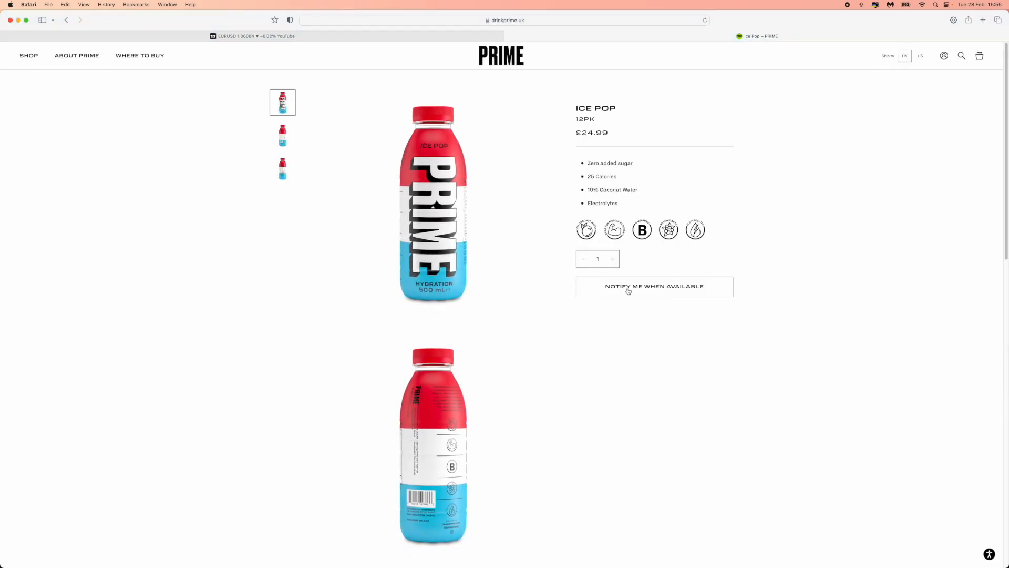
Step: Request Ice Pop back-in-stock notification to bring up the email and phone form
click(654, 287)
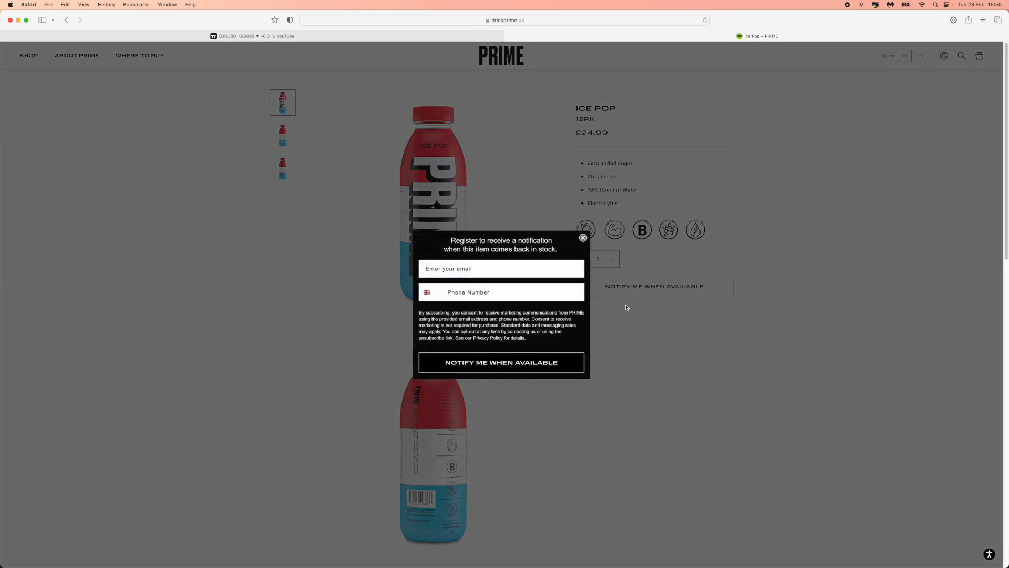
click(501, 268)
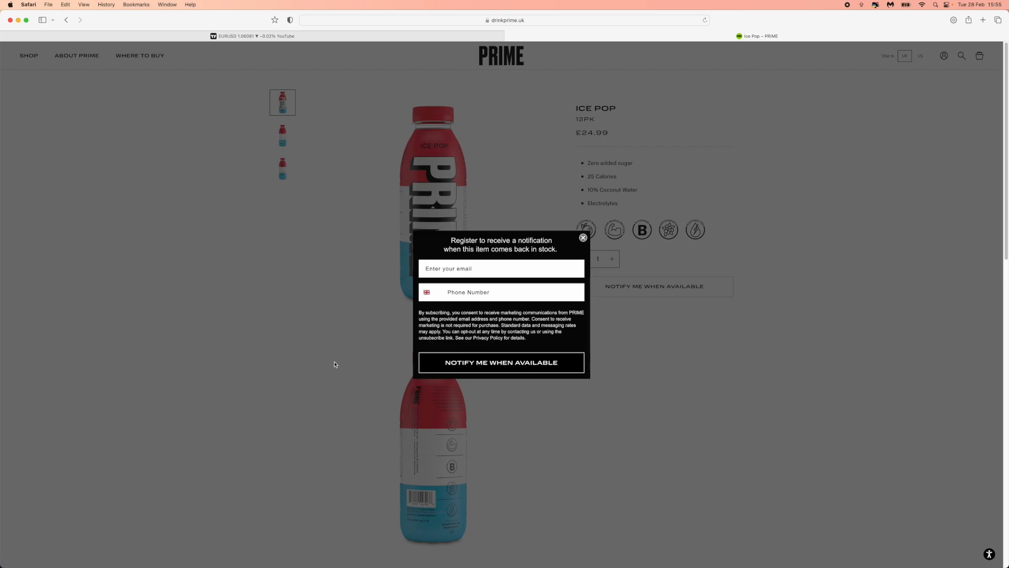
mouse_move(558, 416)
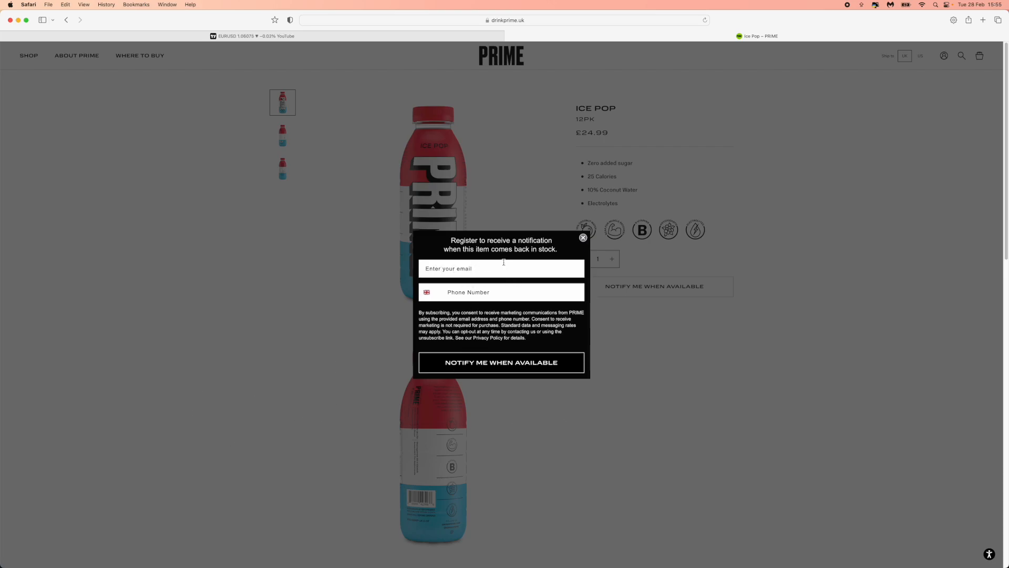
mouse_move(390, 341)
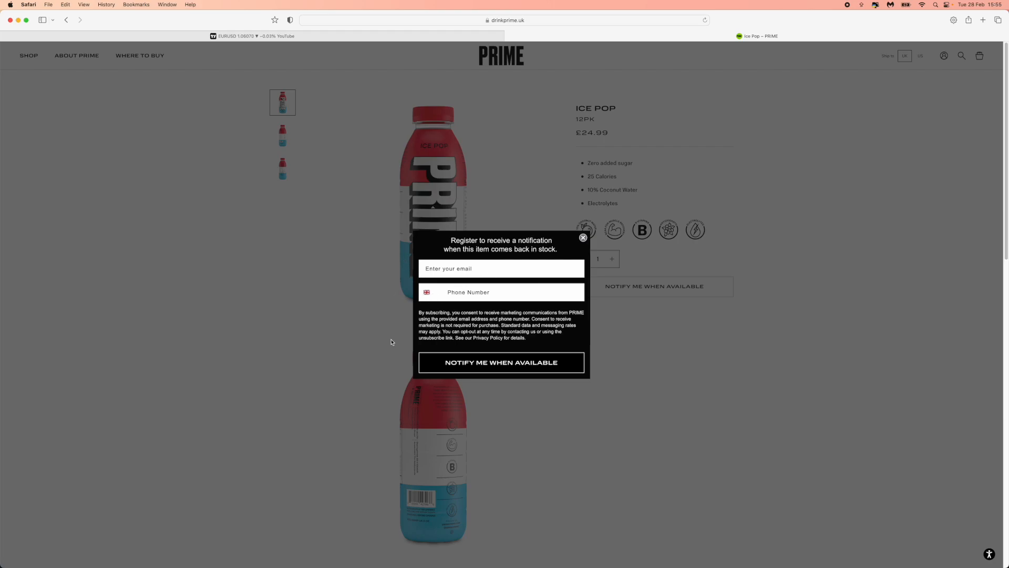